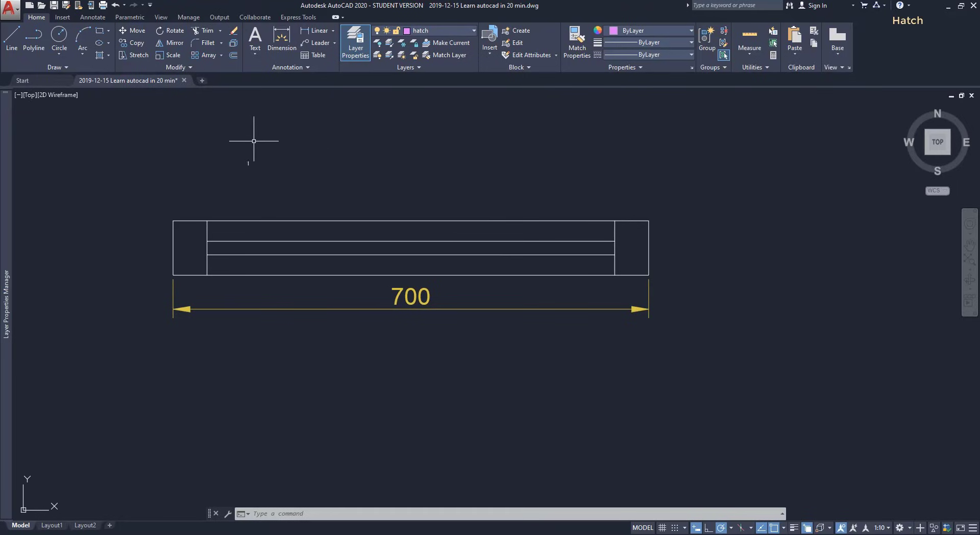
{"action": "mouse_move", "coordinate": [98, 55]}
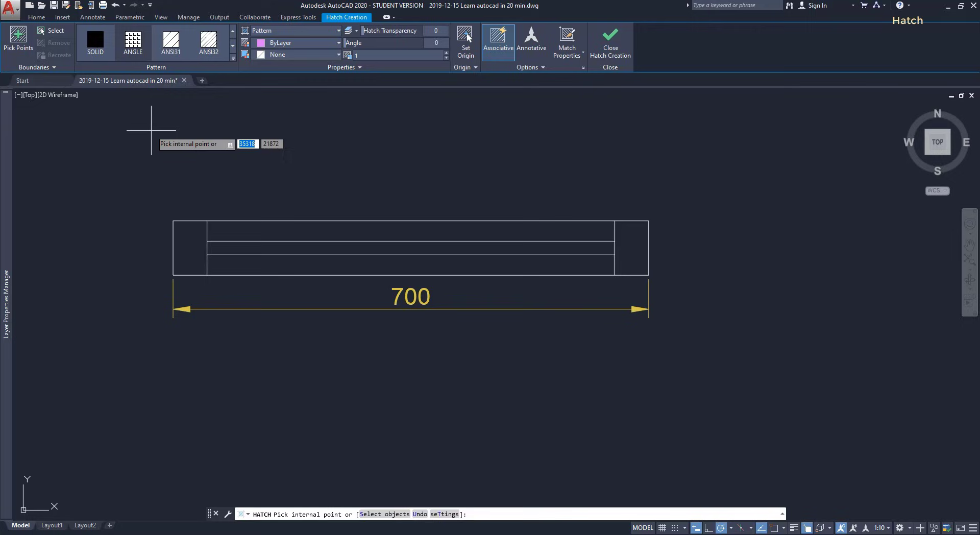
Step: Pick inside the left end panel to fill it with the grid hatch
{"action": "left_click", "coordinate": [189, 247]}
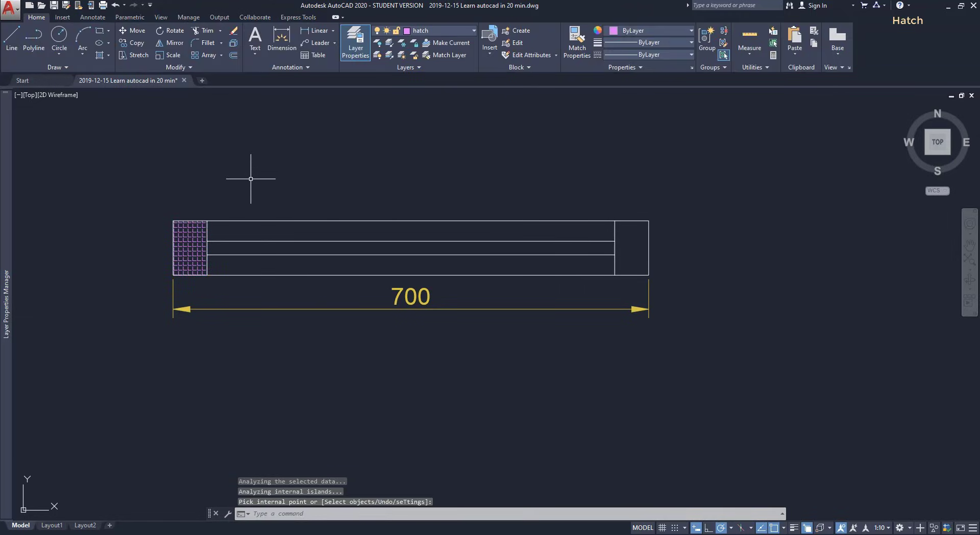
{"action": "mouse_move", "coordinate": [247, 182]}
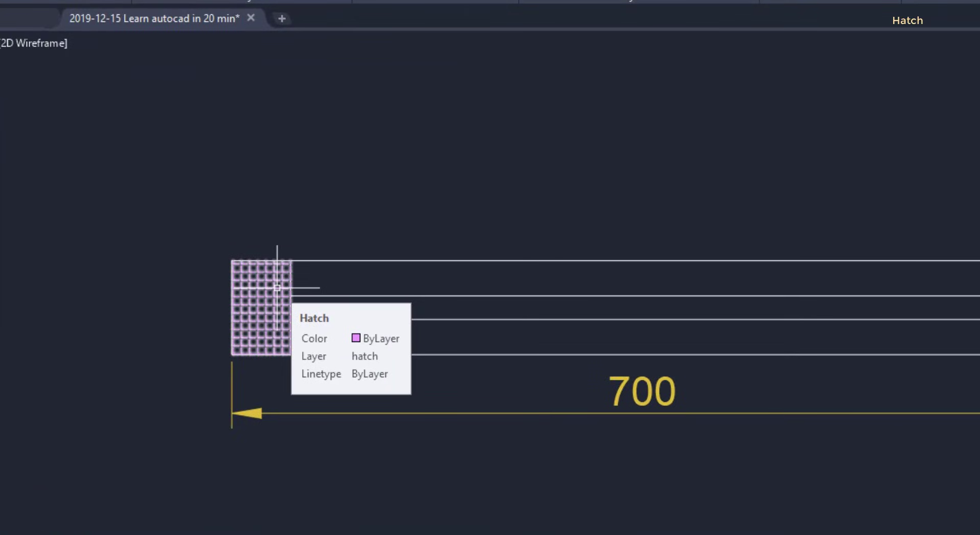
Step: Pick inside the right end panel to add the same grid hatch
{"action": "left_click", "coordinate": [261, 286]}
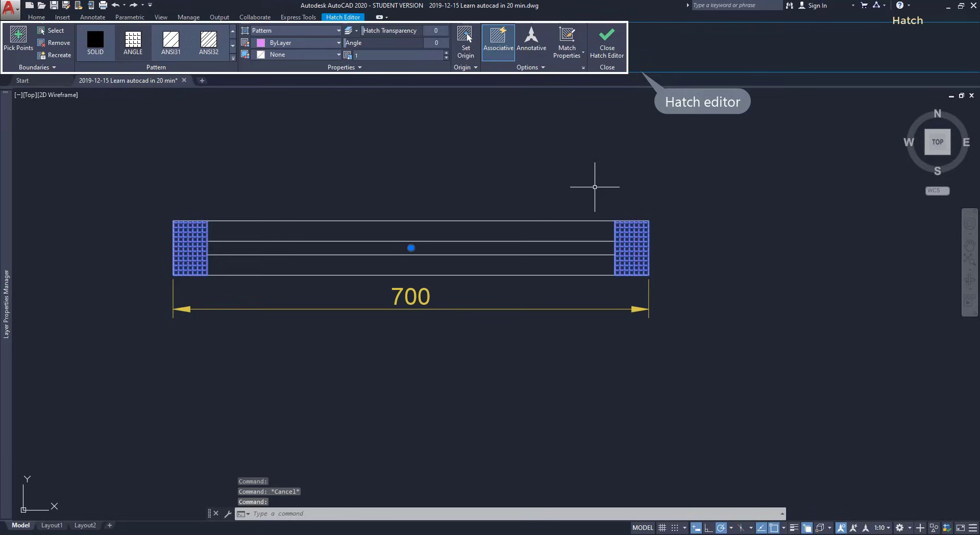
{"action": "mouse_move", "coordinate": [571, 189]}
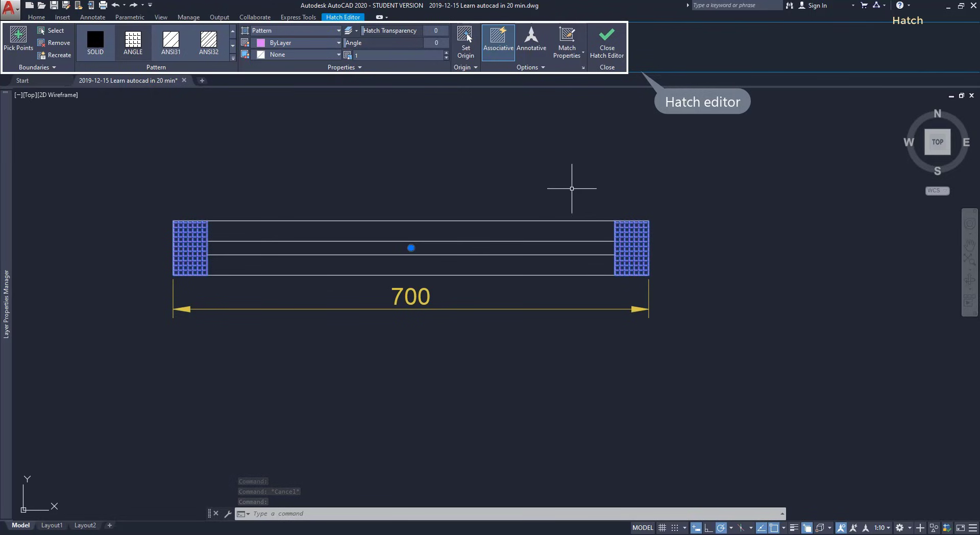
{"action": "mouse_move", "coordinate": [192, 130]}
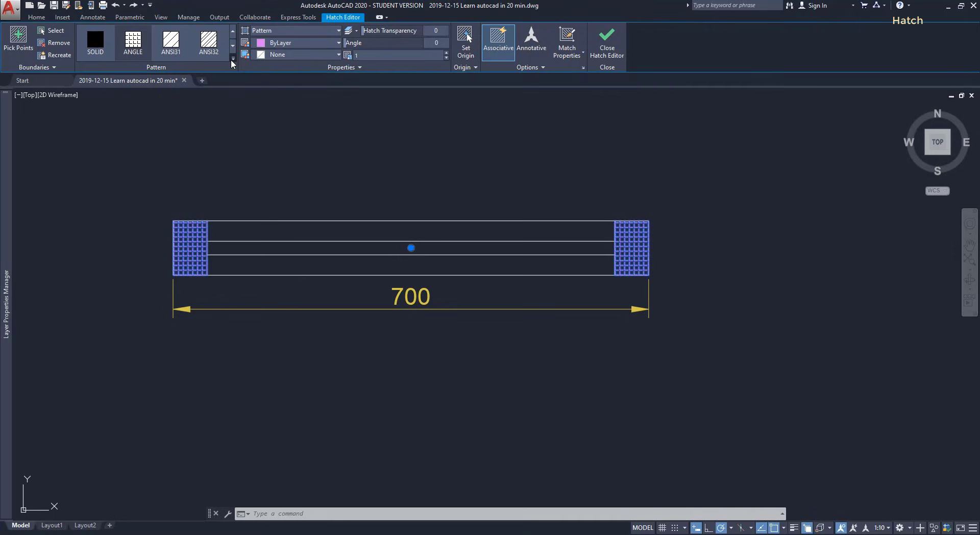
Step: Switch the end-panel hatches from the grid to a diagonal ANSI line pattern
{"action": "left_click", "coordinate": [231, 60]}
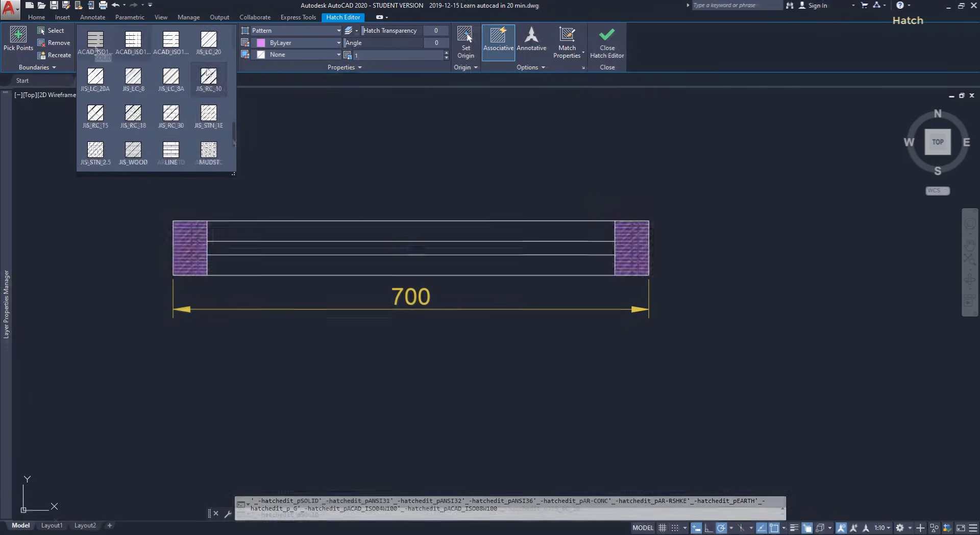
{"action": "left_click", "coordinate": [95, 42]}
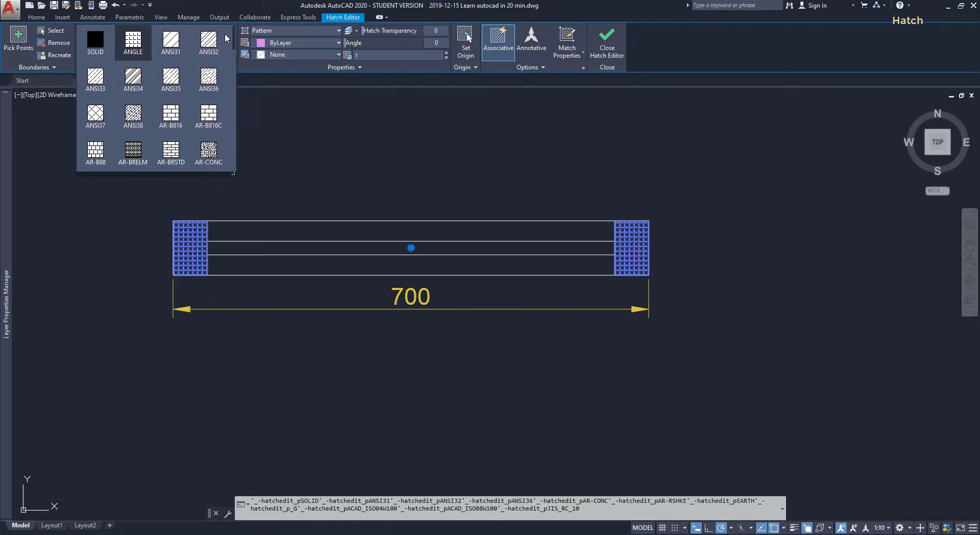
{"action": "left_click", "coordinate": [208, 41]}
{"action": "type", "text": "0.72"}
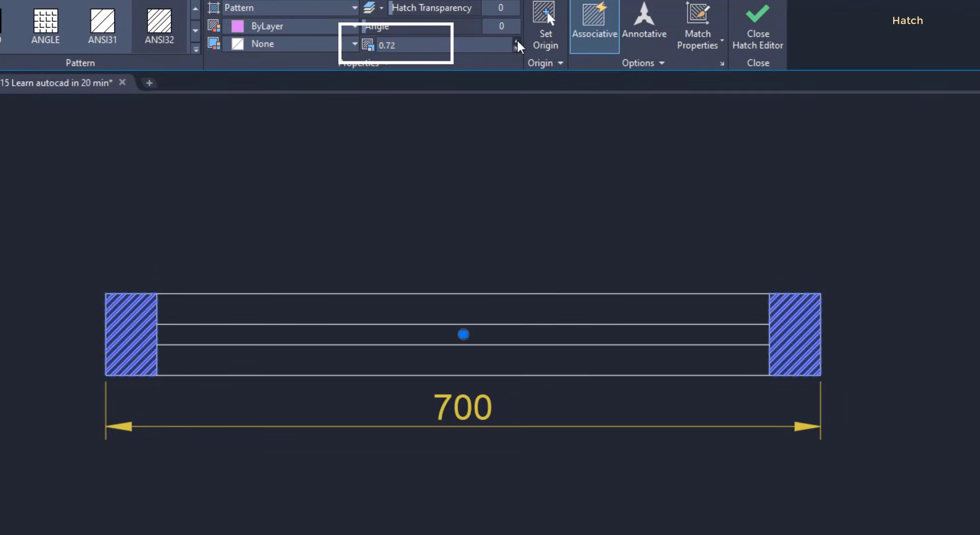
Step: Set the hatch angle to 28 and enter a 0.25 pattern scale
{"action": "left_click", "coordinate": [515, 42]}
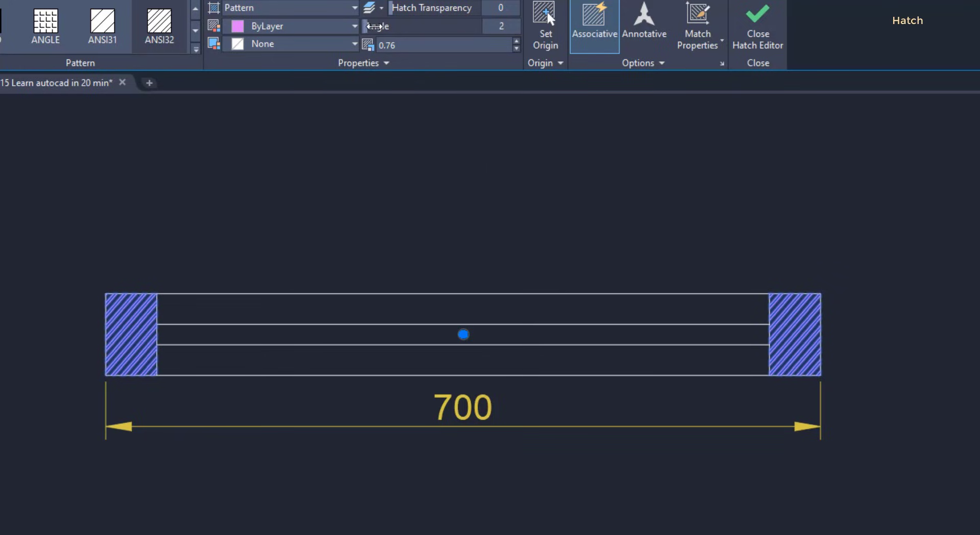
{"action": "type", "text": "28"}
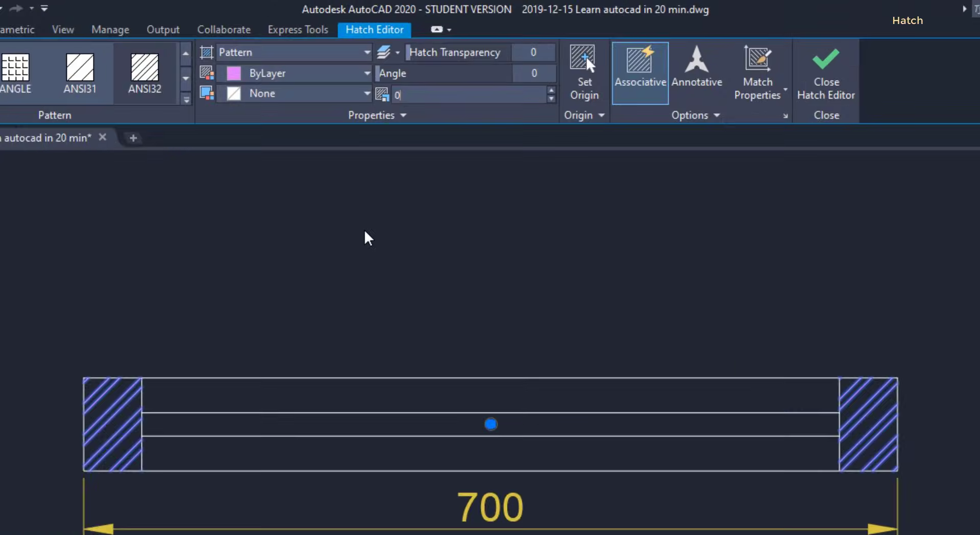
{"action": "type", "text": "0.25"}
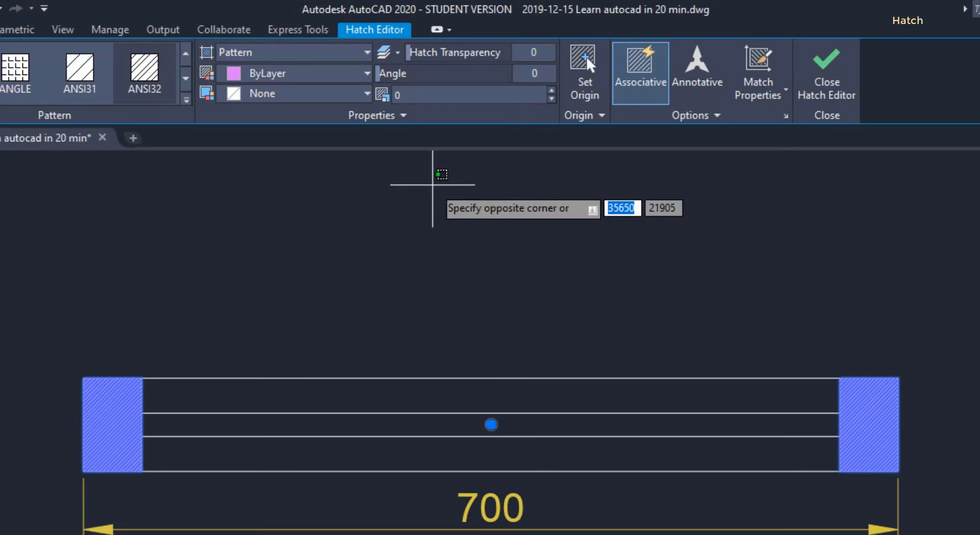
Step: Open the Drawing Units dialog with the UN command
{"action": "type", "text": "un"}
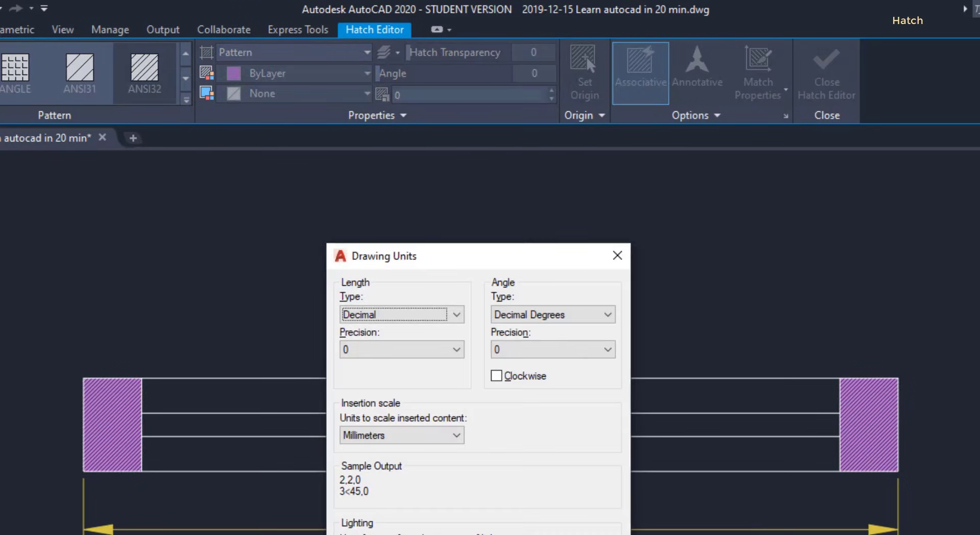
Step: Set length precision to 0.00, confirm, and reselect the end-panel hatch
{"action": "left_click", "coordinate": [401, 349]}
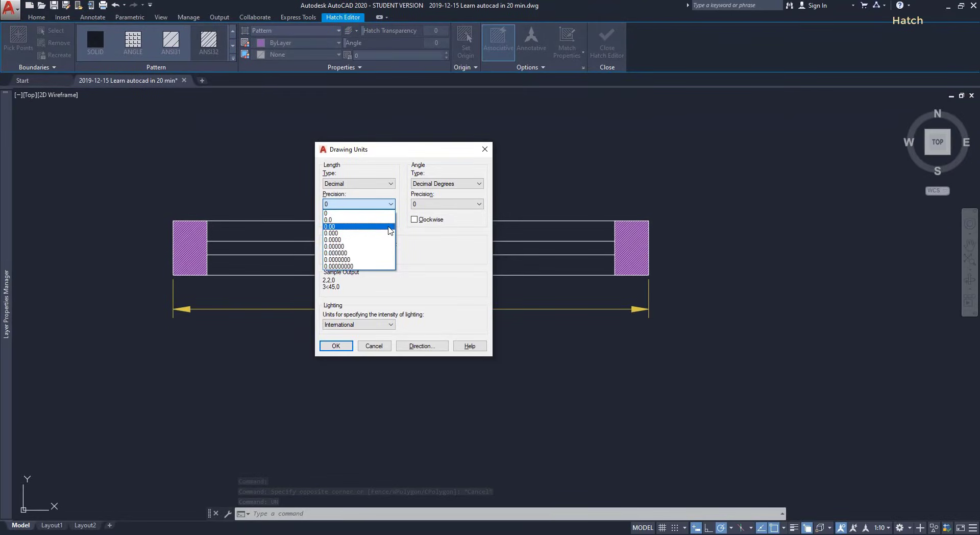
{"action": "left_click", "coordinate": [329, 226]}
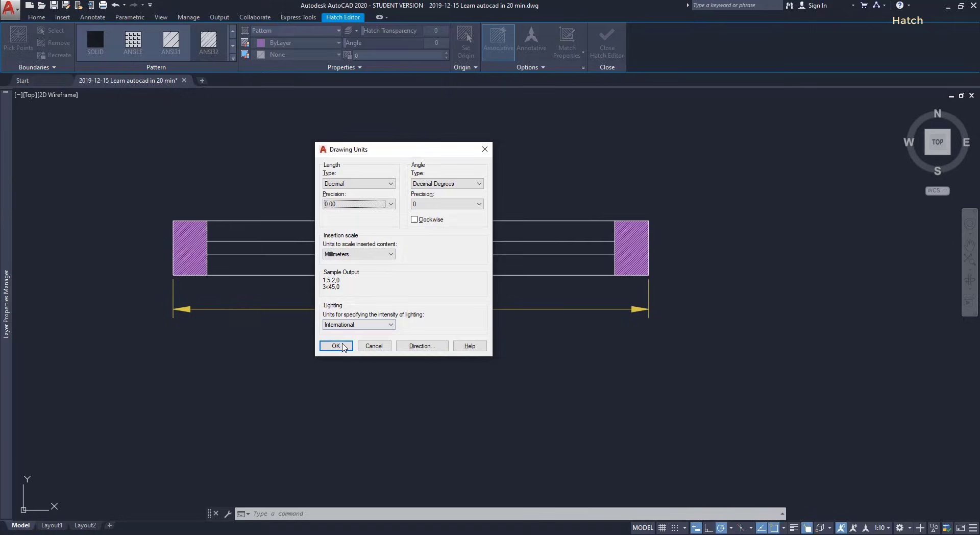
{"action": "left_click", "coordinate": [335, 346]}
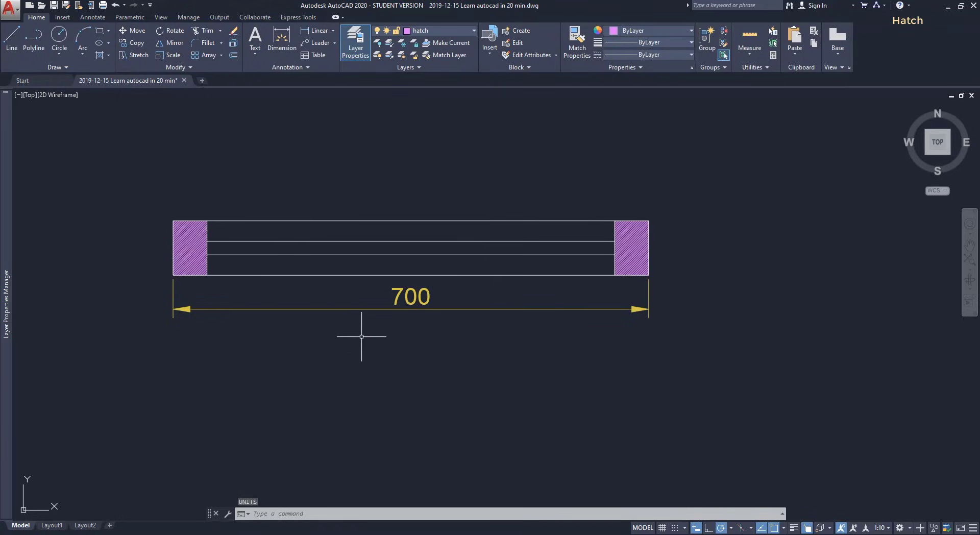
{"action": "left_click", "coordinate": [632, 247]}
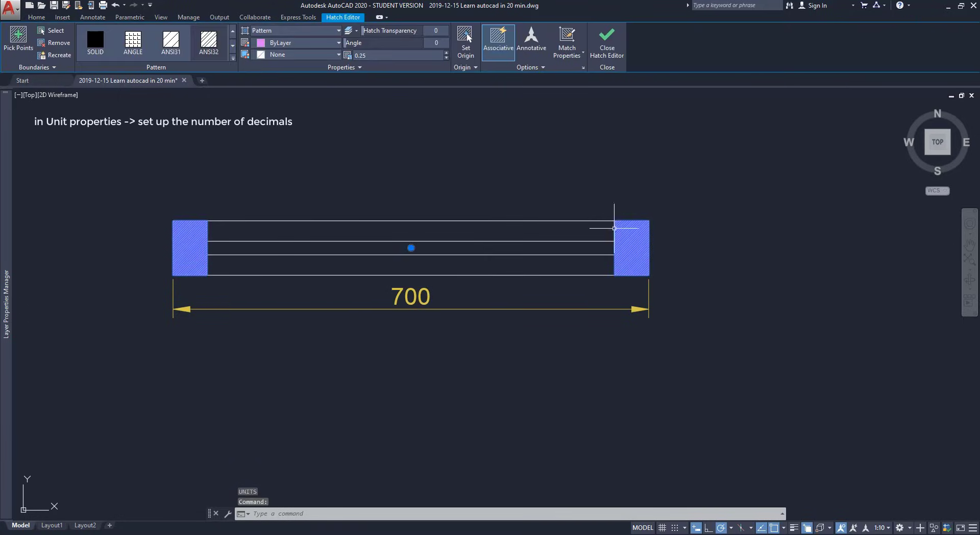